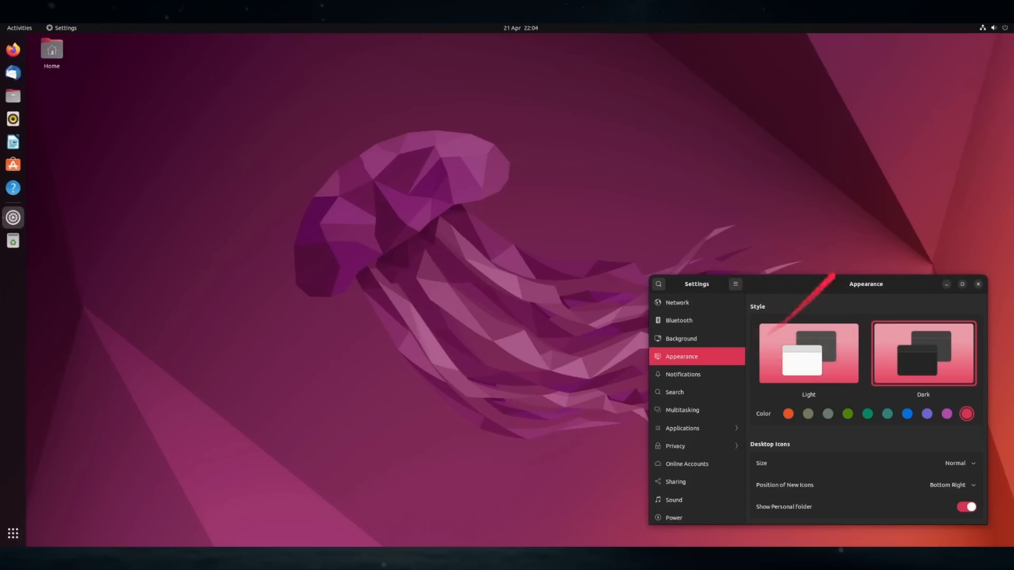
{"action": "mouse_move", "coordinate": [967, 109]}
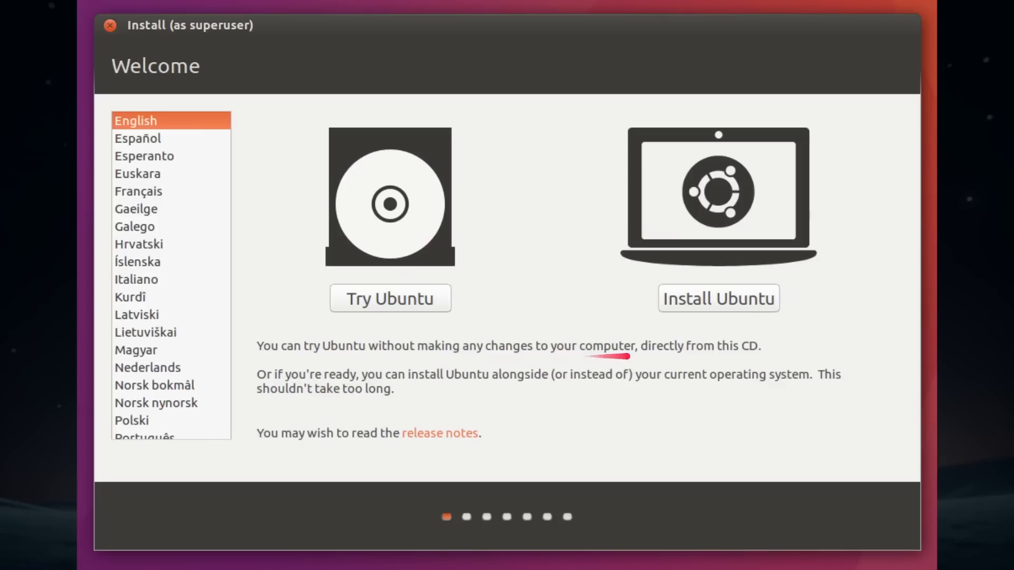
{"action": "mouse_move", "coordinate": [792, 304]}
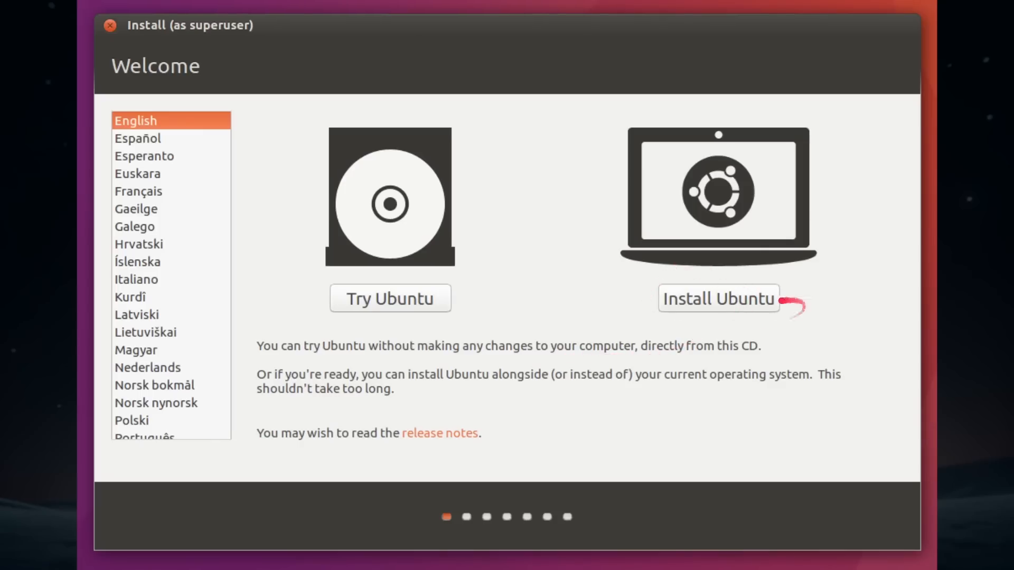
{"action": "mouse_move", "coordinate": [397, 249]}
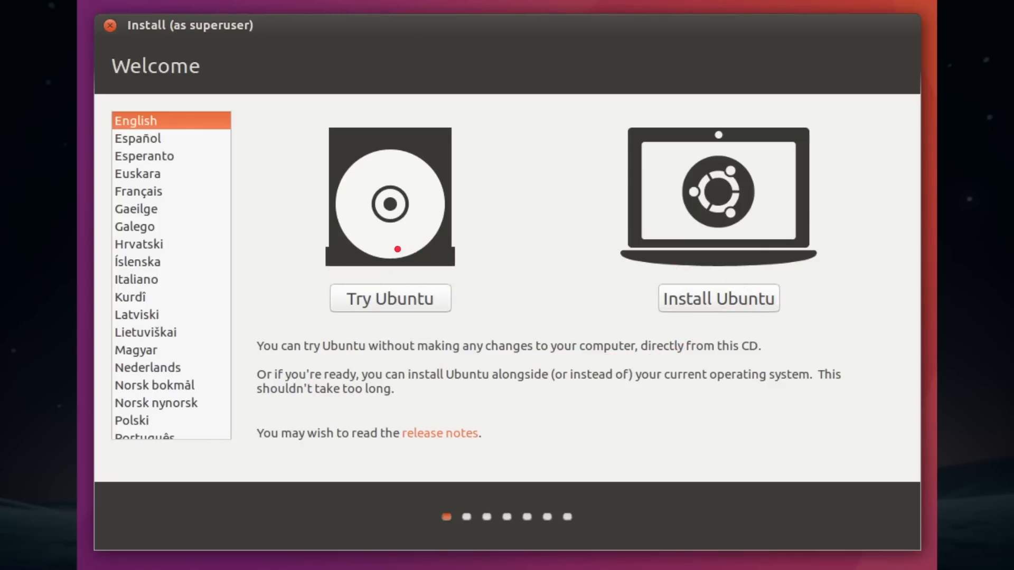